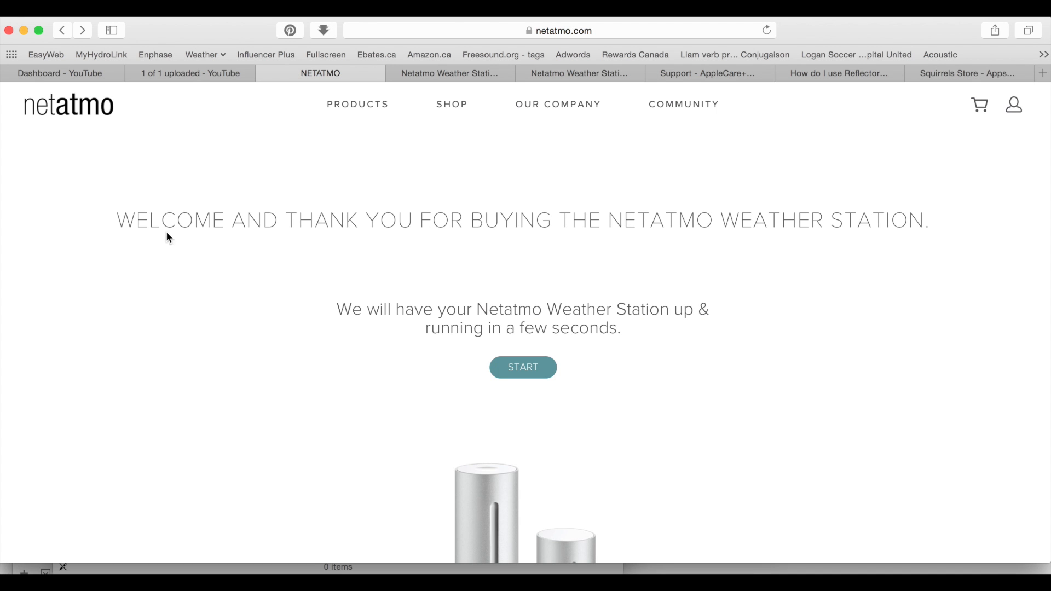
pyautogui.moveTo(798, 219)
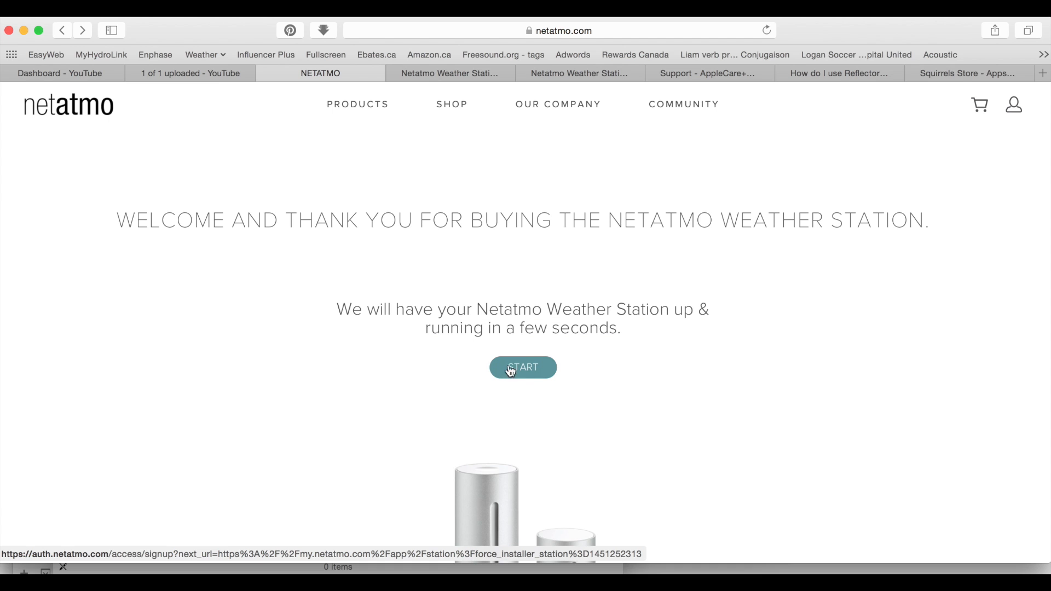
# Start the new weather station setup from the Netatmo welcome page, reaching my.netatmo.com
pyautogui.click(522, 368)
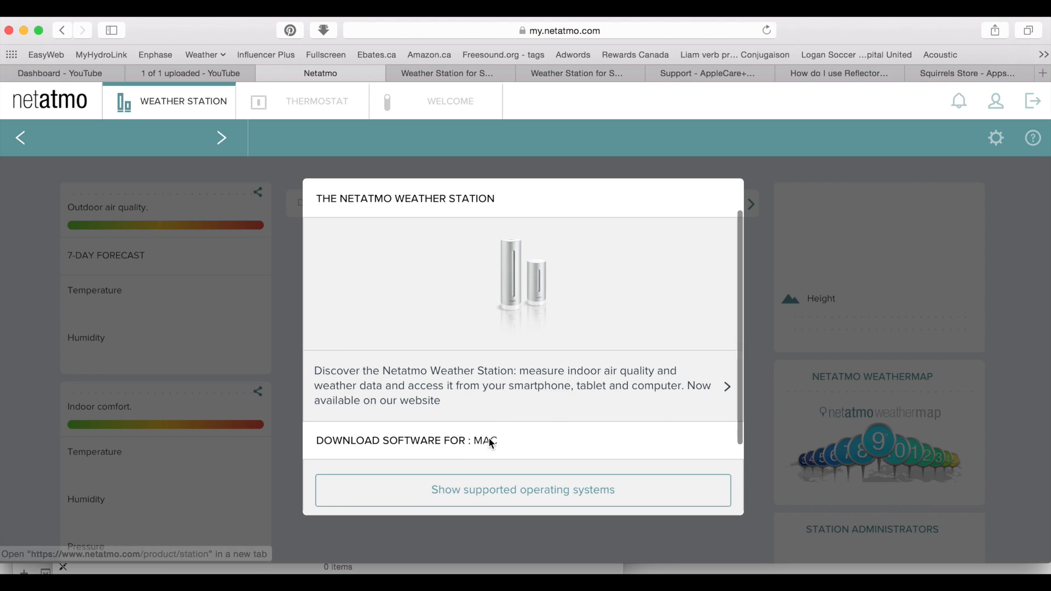
# Download the Netatmo Setup Wizard for Mac from the Weather Station panel
pyautogui.scroll(-3)
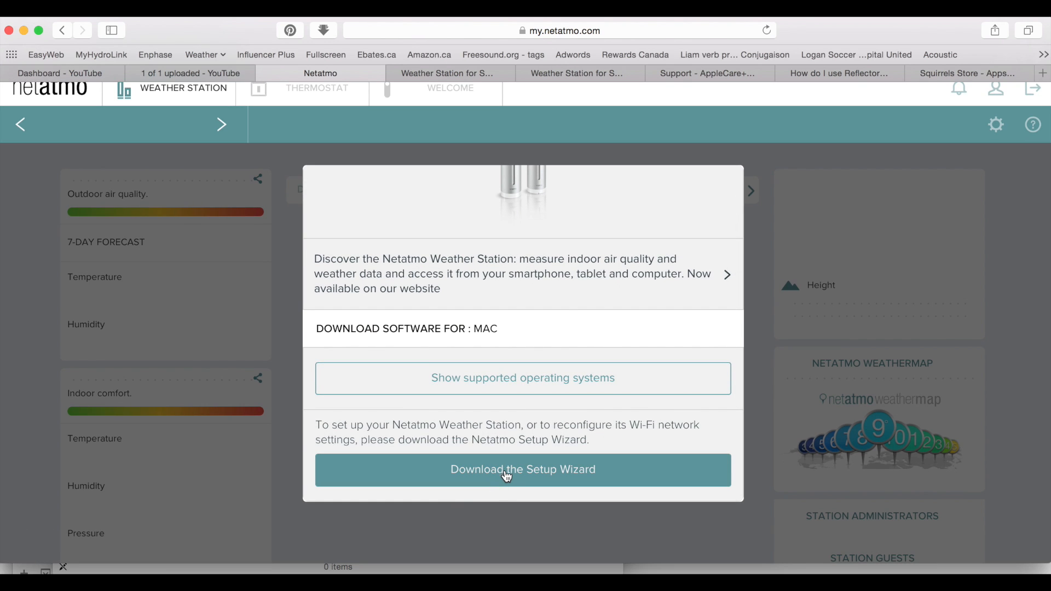
pyautogui.click(523, 470)
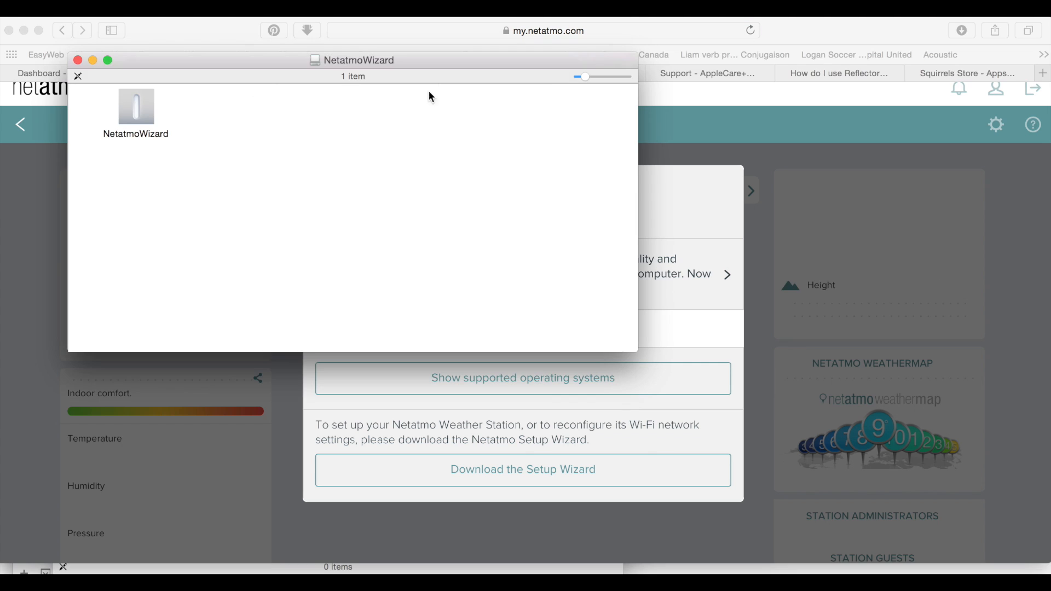
# Launch NetatmoWizard, allow it to run, and continue past the welcome screen to USB detection
pyautogui.doubleClick(136, 107)
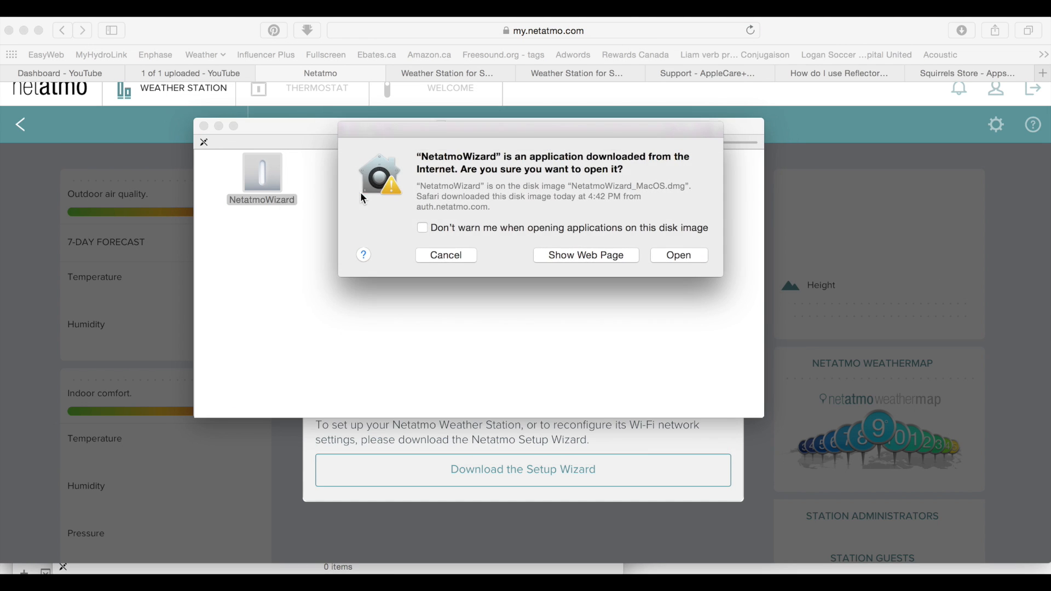
pyautogui.click(678, 255)
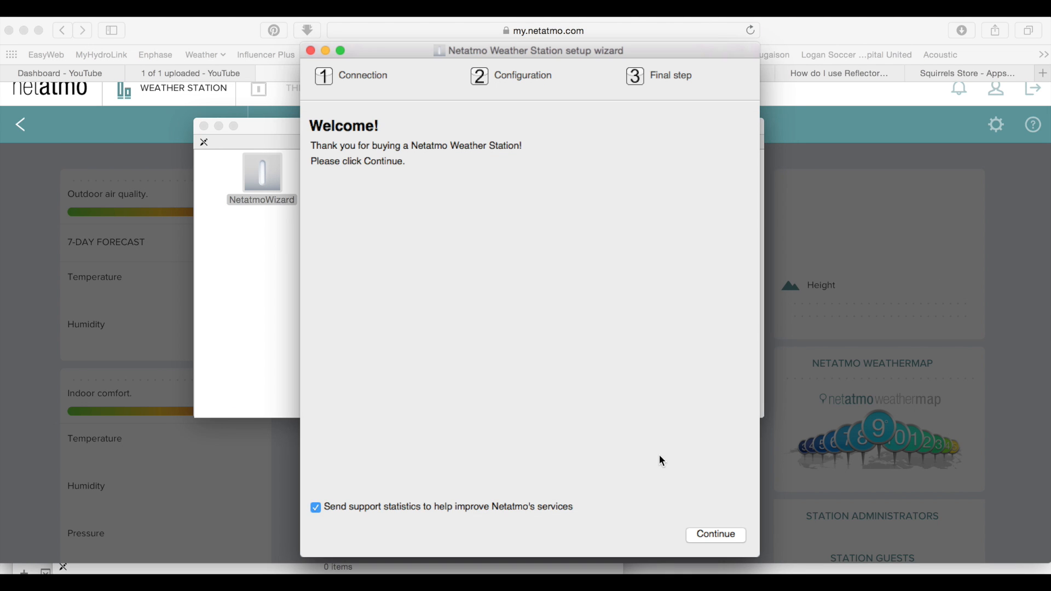
pyautogui.moveTo(404, 104)
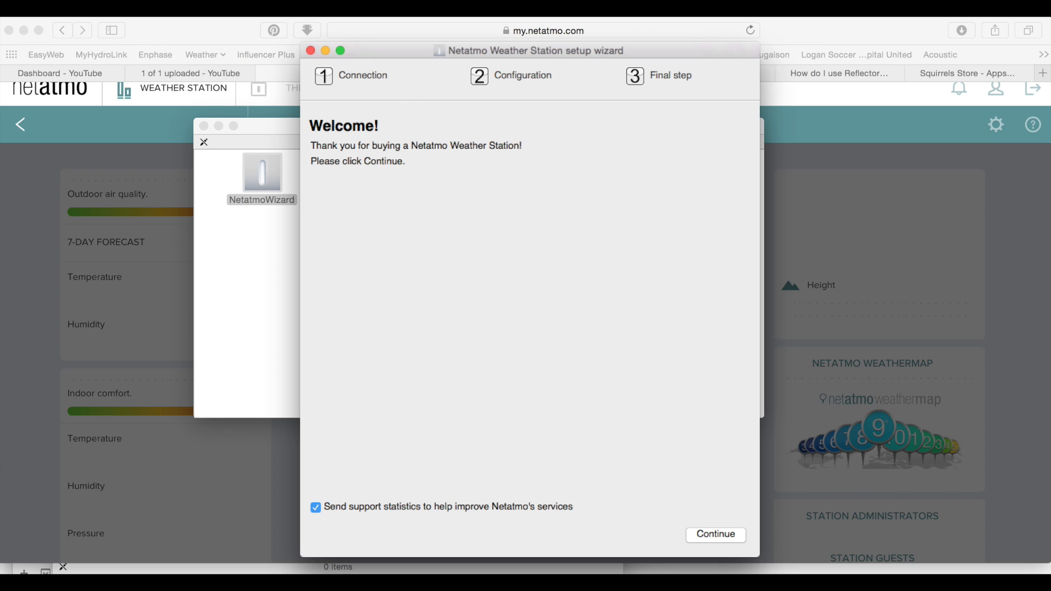
pyautogui.click(715, 534)
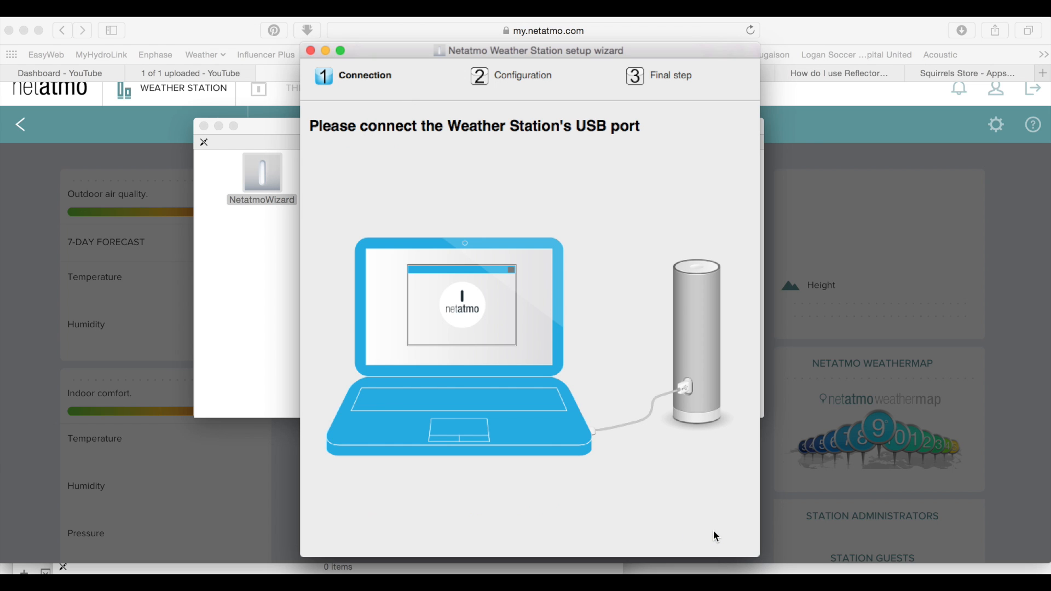
pyautogui.moveTo(393, 216)
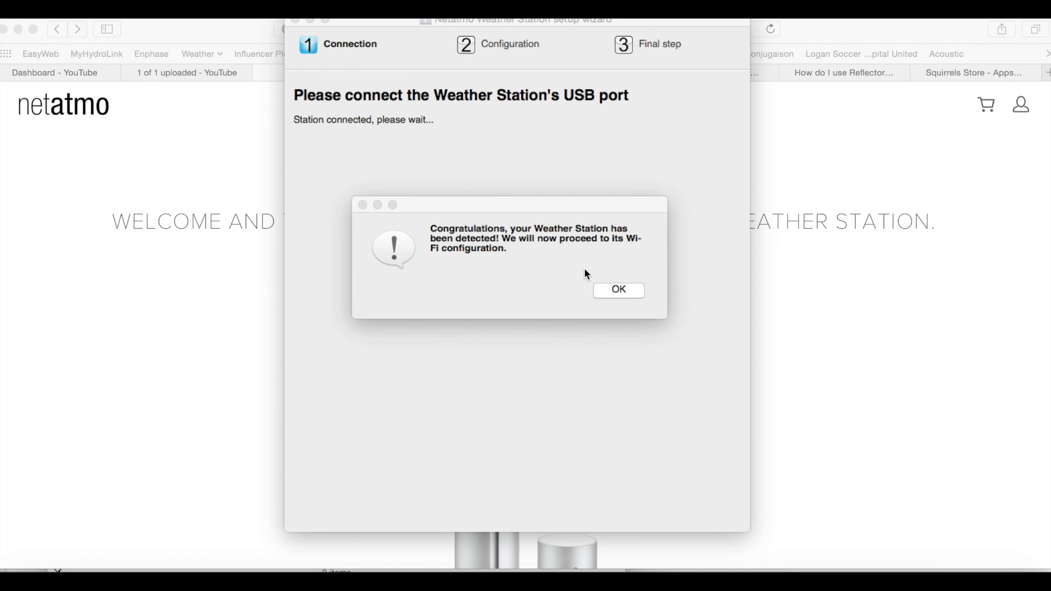
pyautogui.moveTo(536, 264)
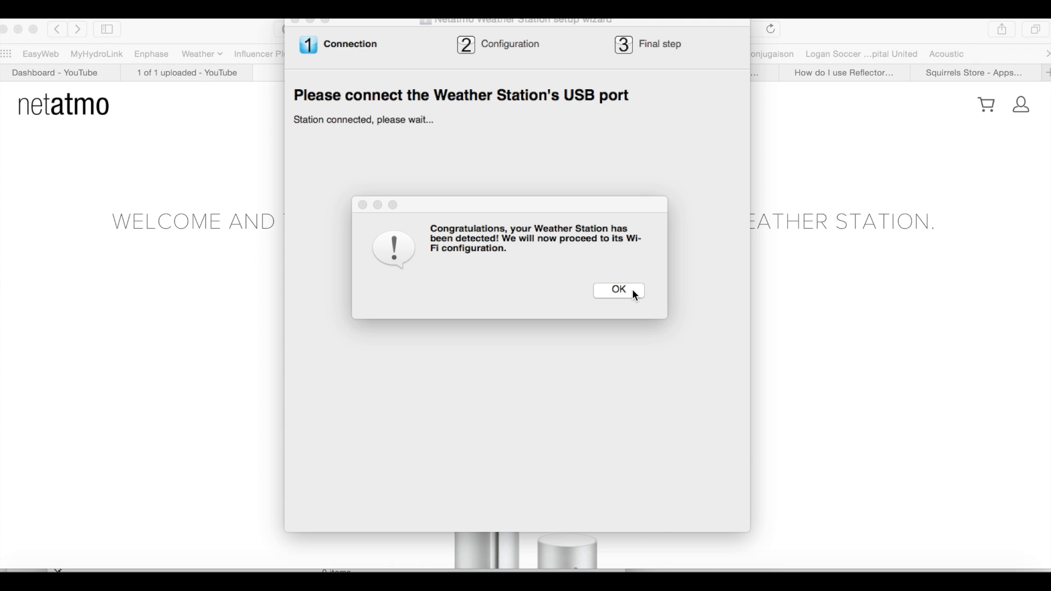
# Join the station to the home Wi‑Fi network and name it "Atmo 1"
pyautogui.click(617, 290)
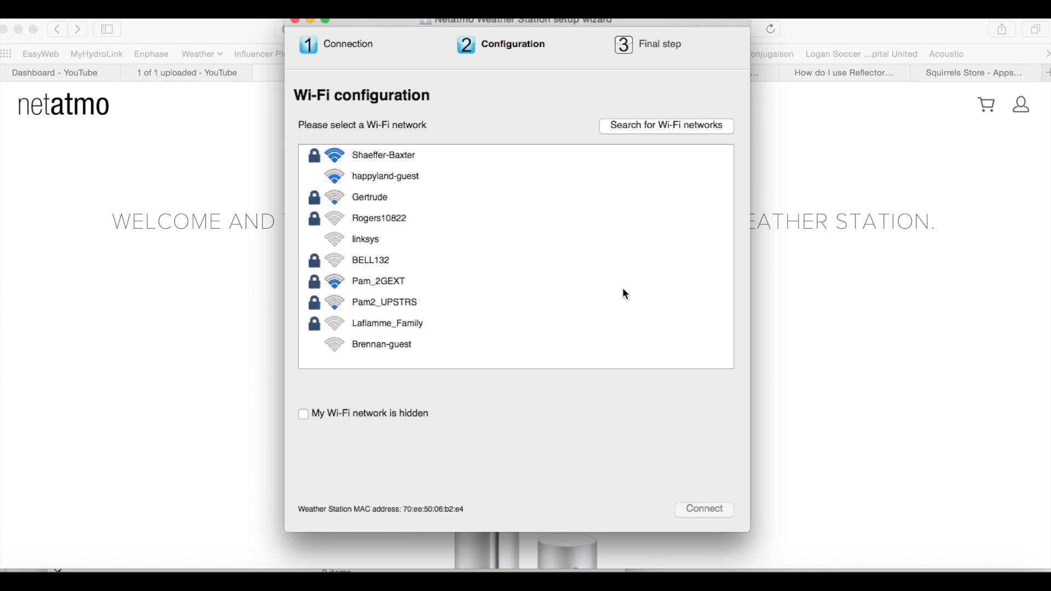
pyautogui.moveTo(569, 284)
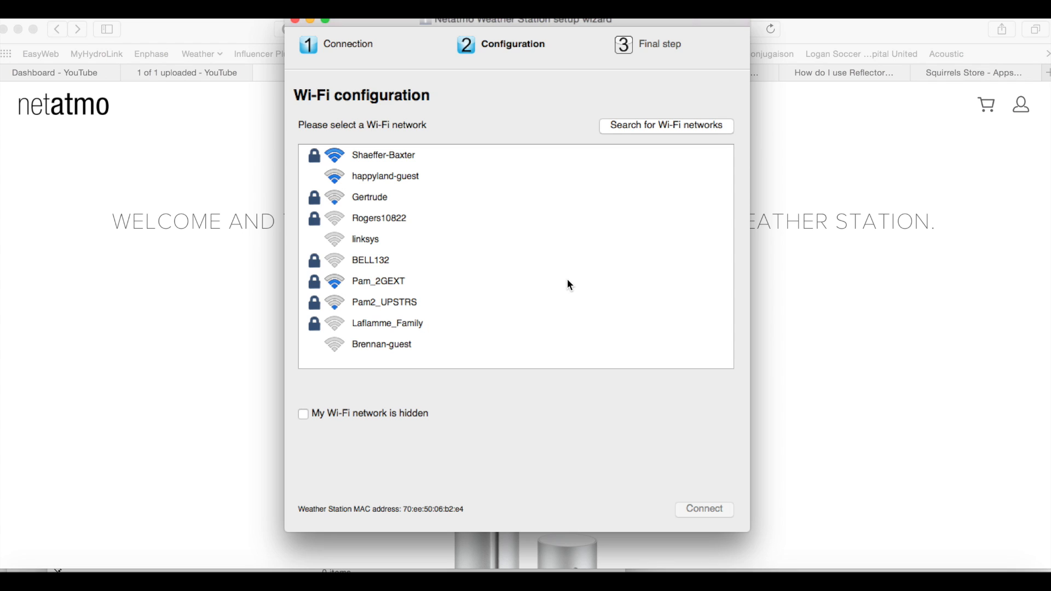
pyautogui.moveTo(397, 189)
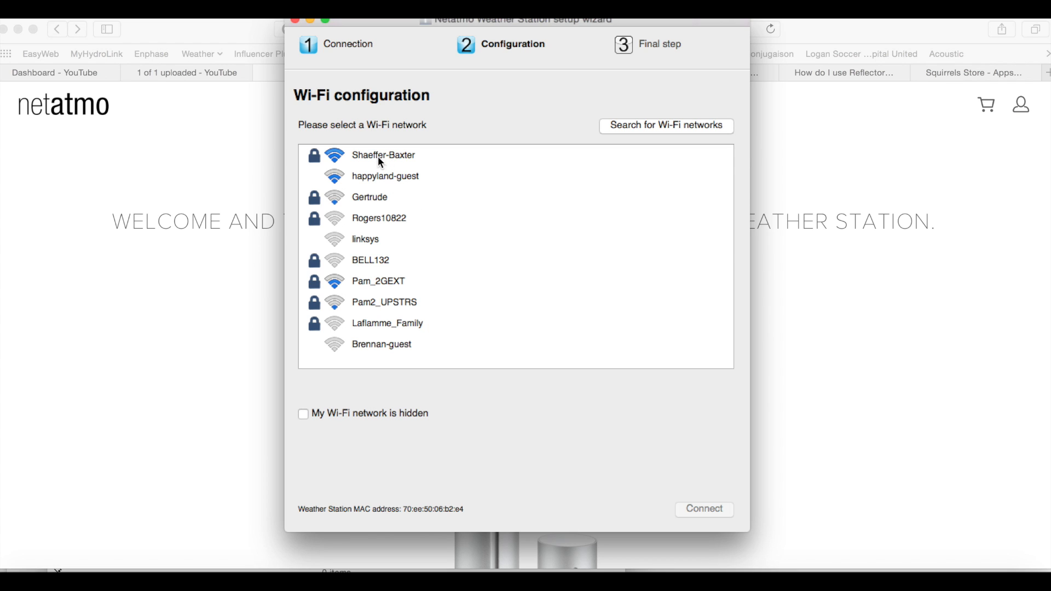
pyautogui.click(704, 510)
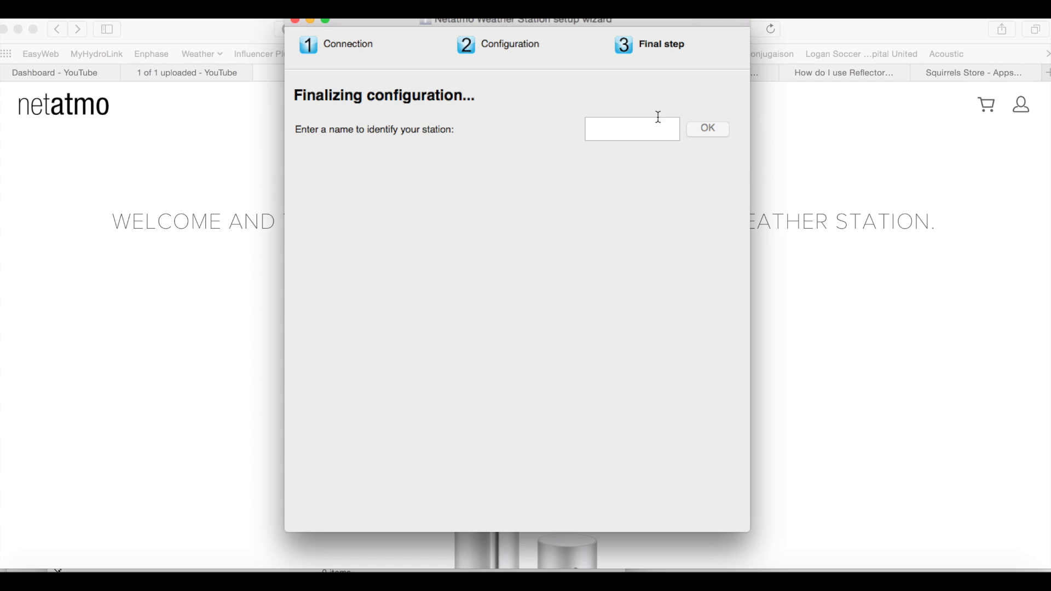
pyautogui.click(632, 129)
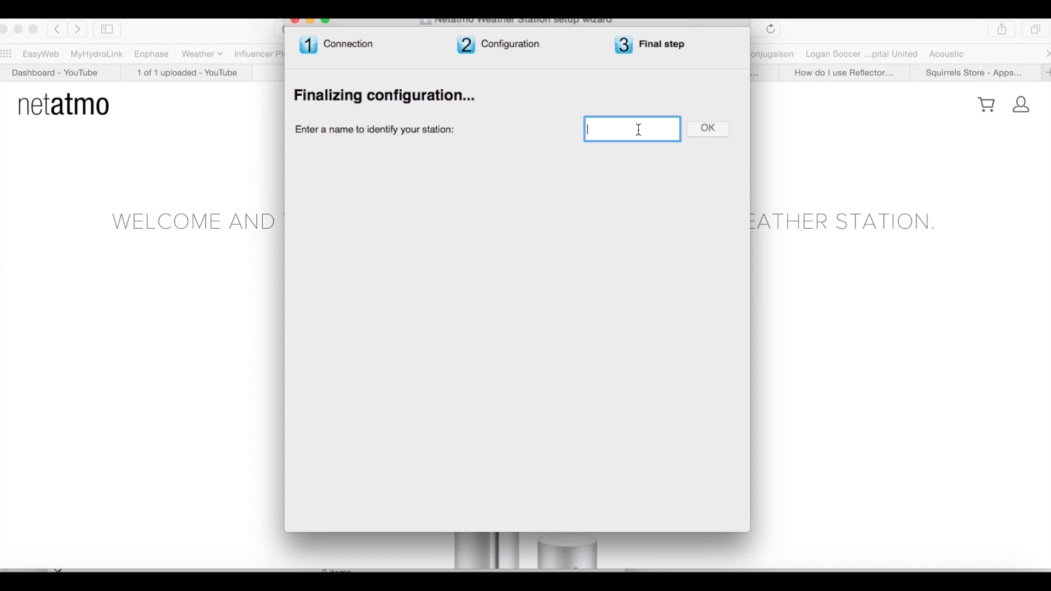
pyautogui.write('A')
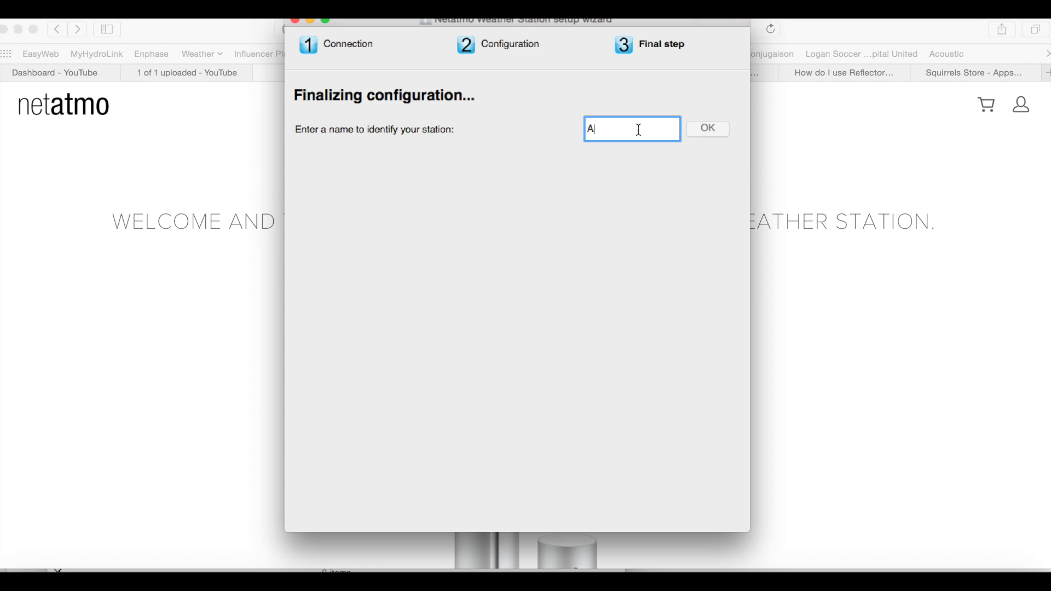
pyautogui.write('tmo')
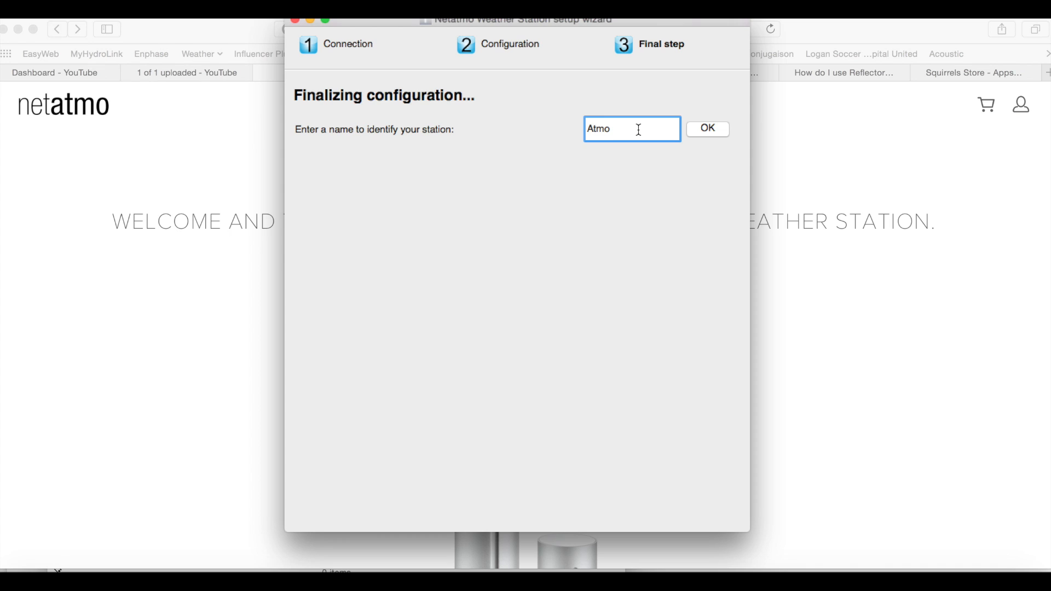
pyautogui.write('1')
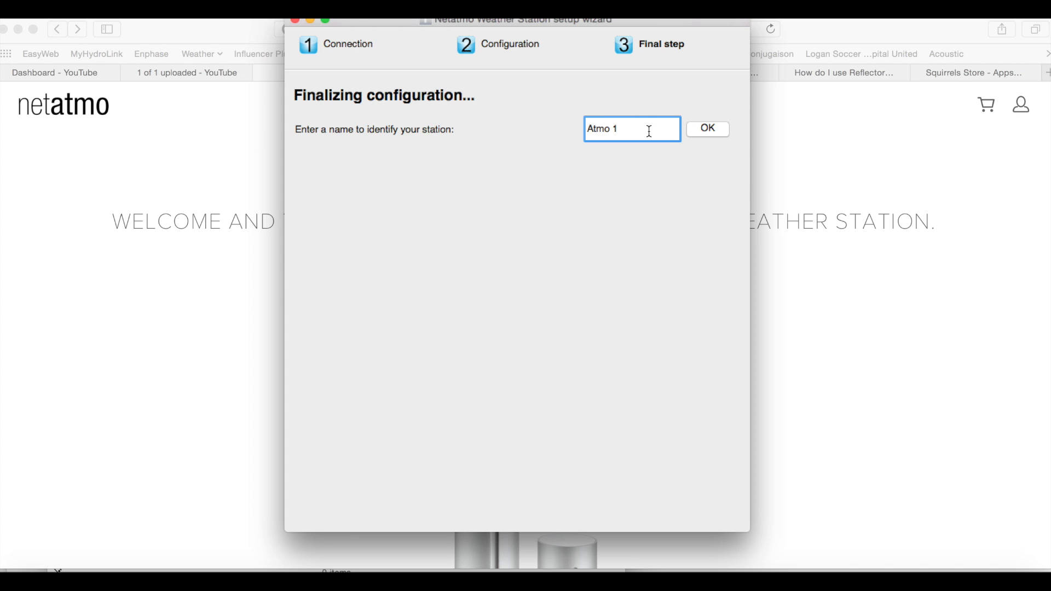
pyautogui.click(706, 129)
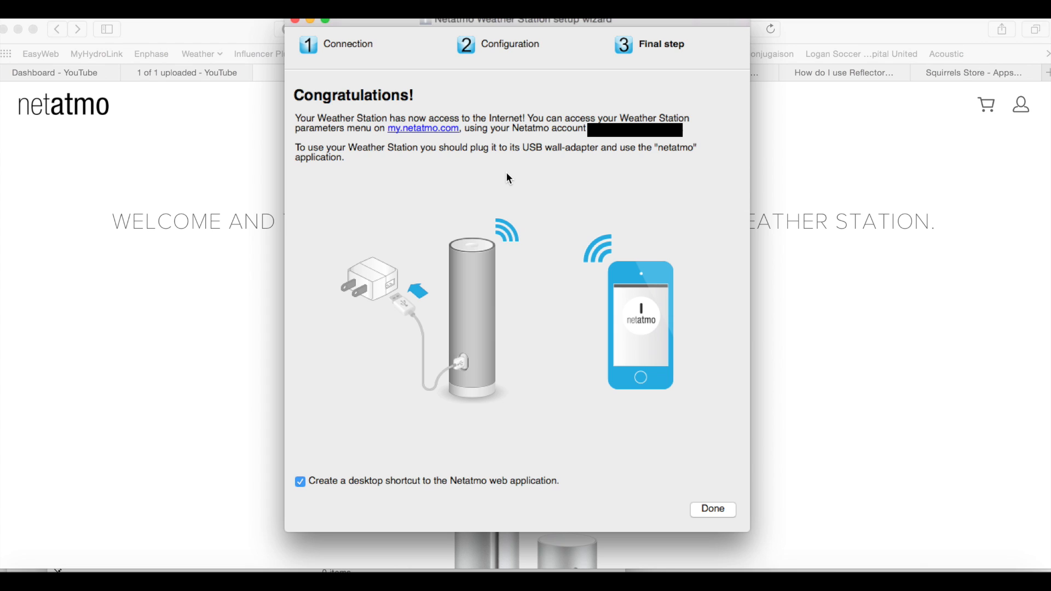
pyautogui.moveTo(561, 134)
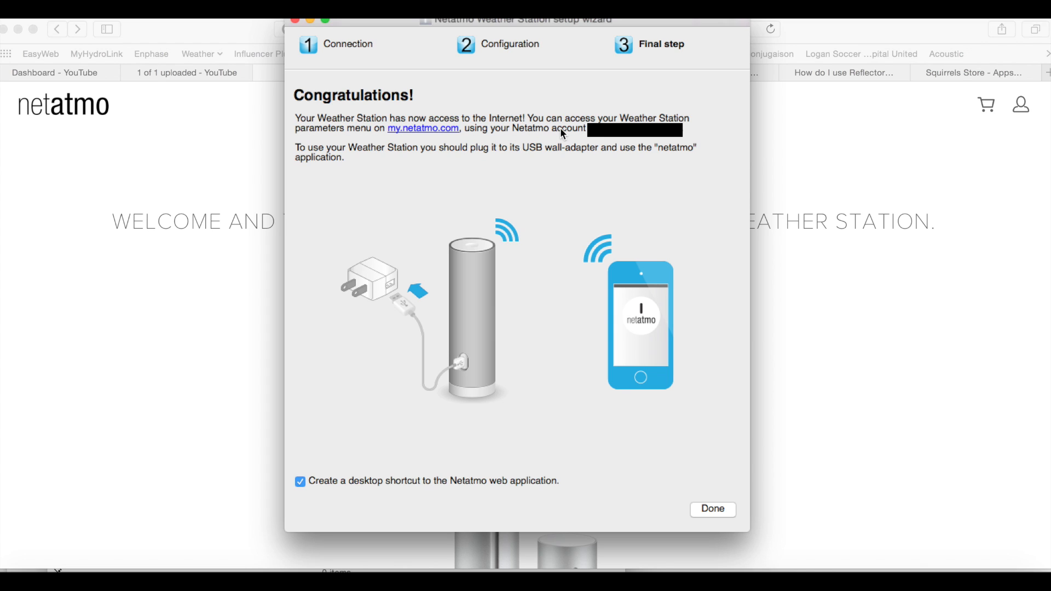
pyautogui.moveTo(533, 141)
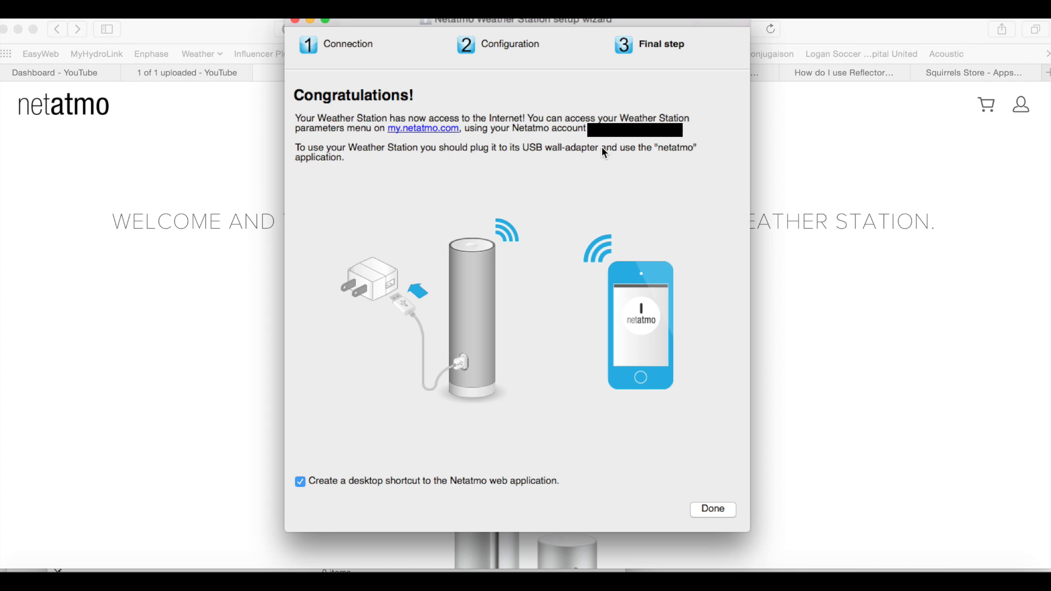
pyautogui.moveTo(441, 168)
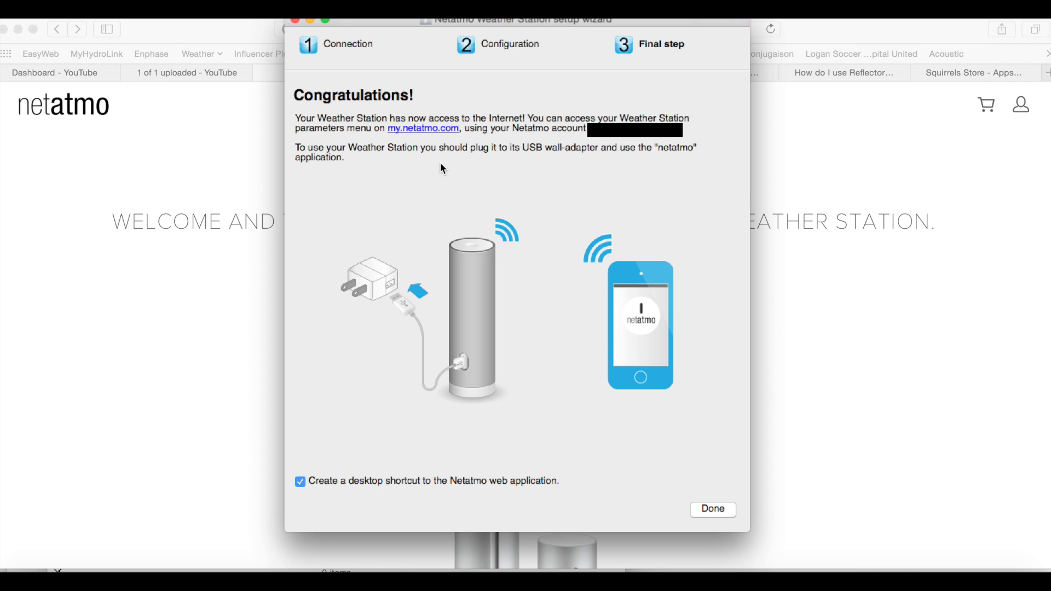
pyautogui.moveTo(625, 165)
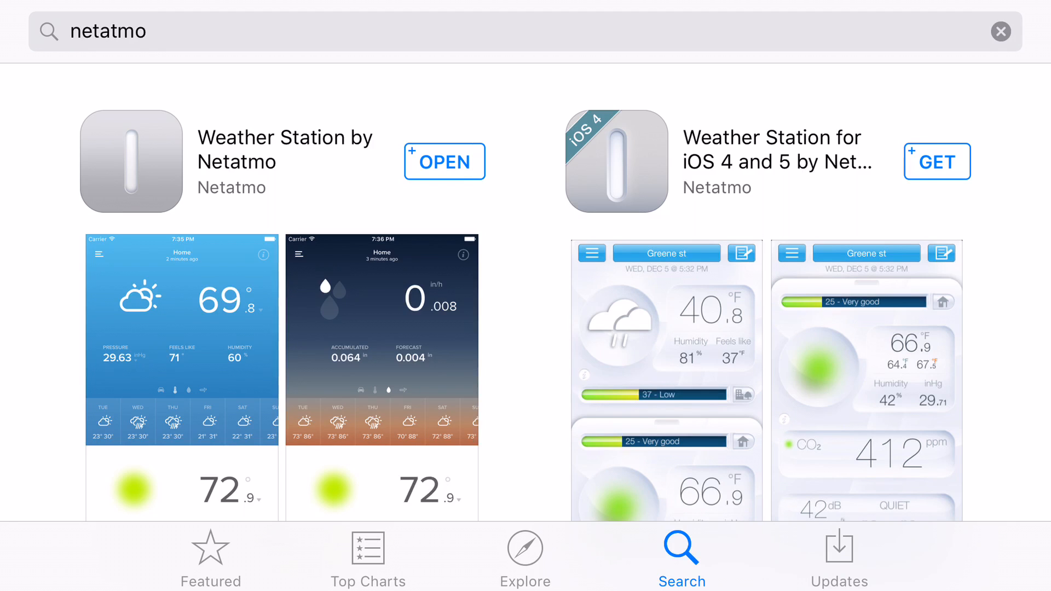
# Launch Weather Station by Netatmo and show the help overlay labelling each dashboard reading
pyautogui.click(444, 163)
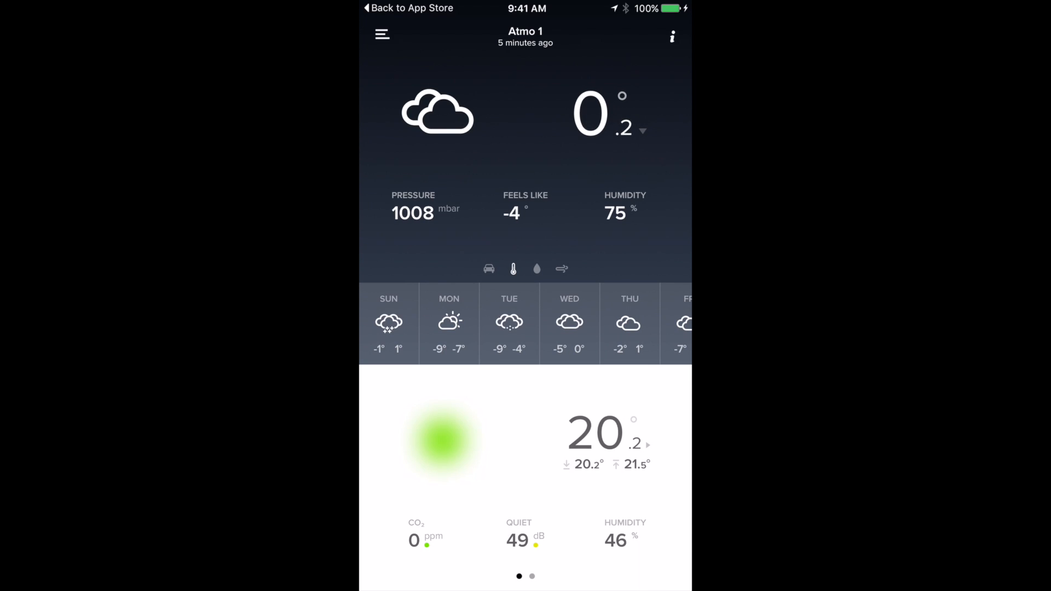
pyautogui.click(671, 35)
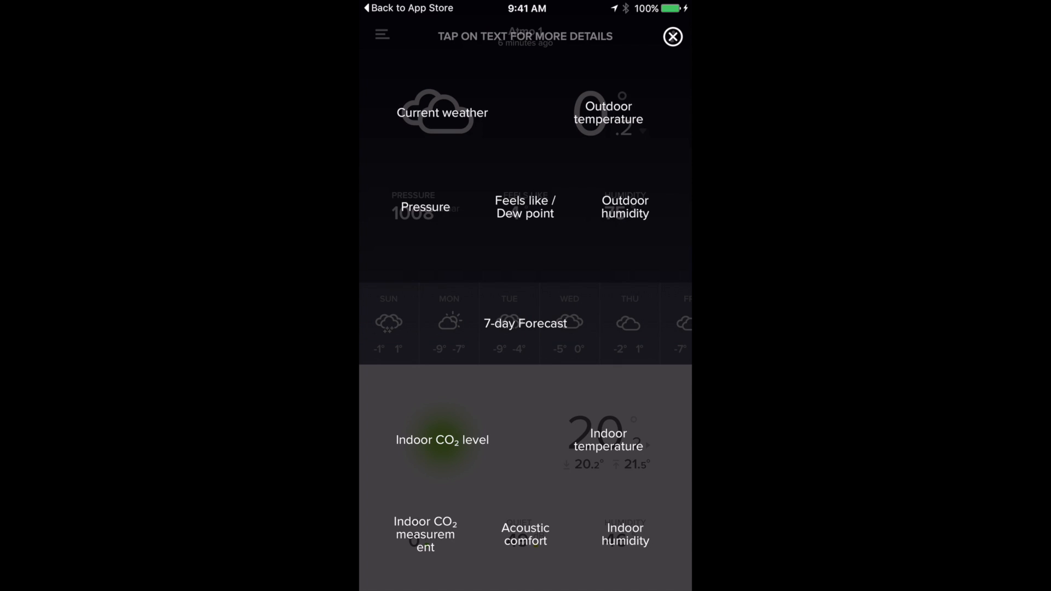
# Close the help overlay so the dashboard shows dew point and outdoor min/max temperatures
pyautogui.click(672, 36)
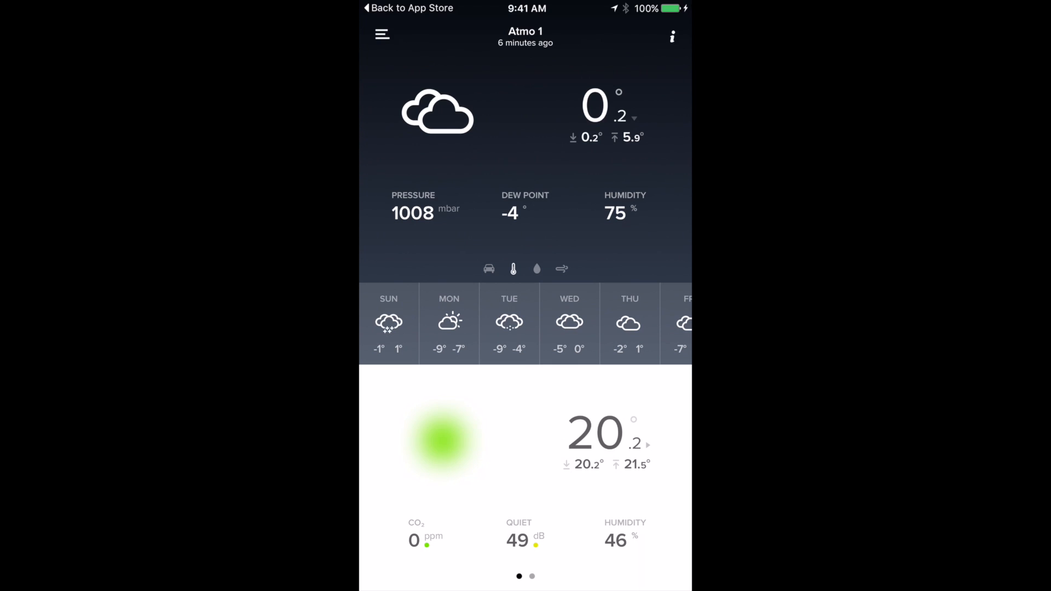
# Show Atmo 1's outdoor temperature history graph, highlighting 5.9°C at 5:43 PM
pyautogui.click(383, 34)
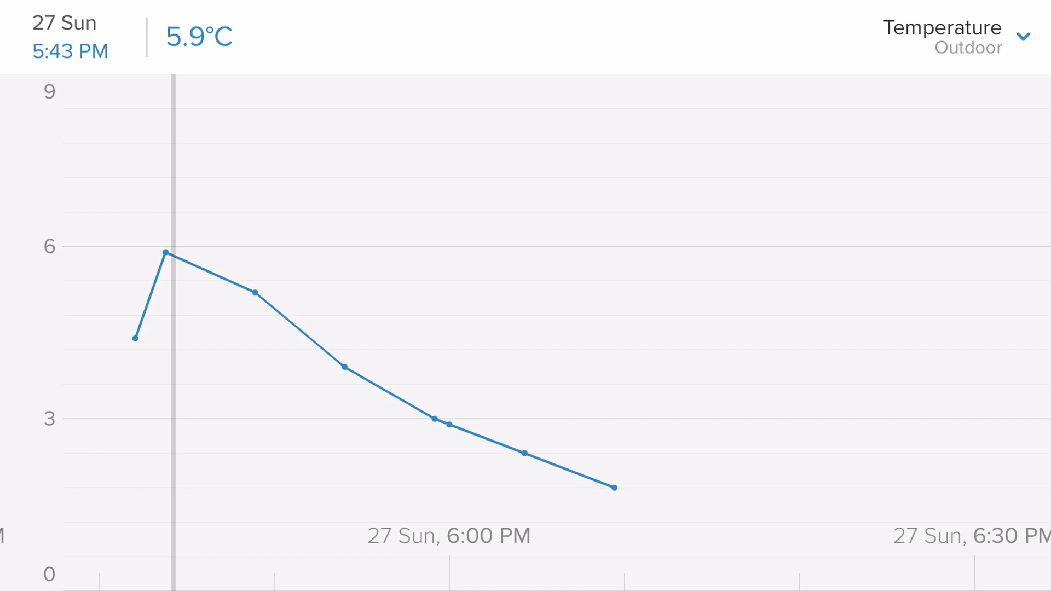
# Switch the graph to Indoor > Temperature, then choose another measurement from the list
pyautogui.click(945, 35)
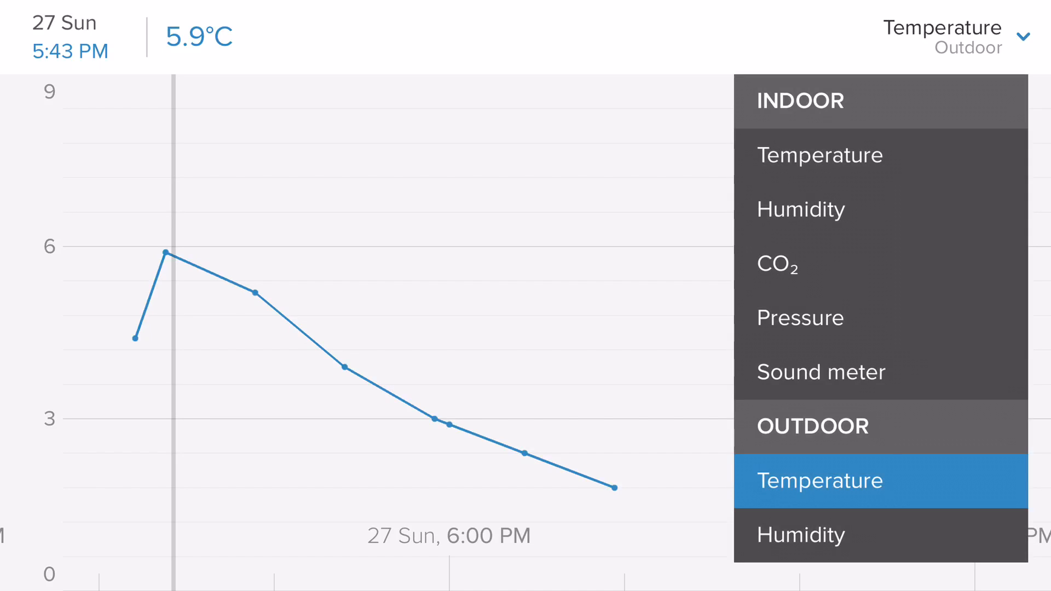
pyautogui.click(819, 154)
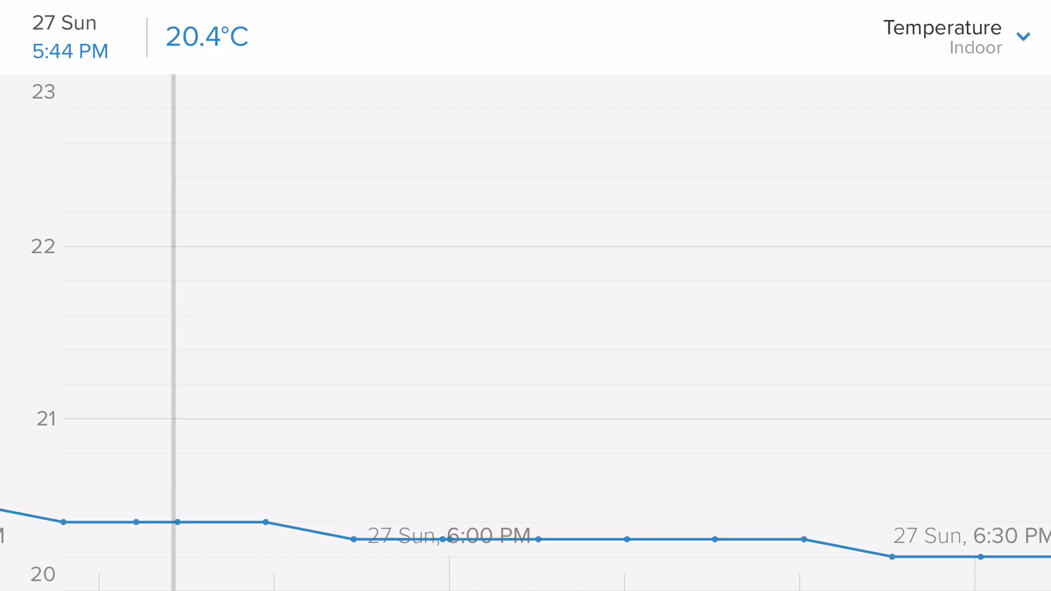
pyautogui.click(945, 37)
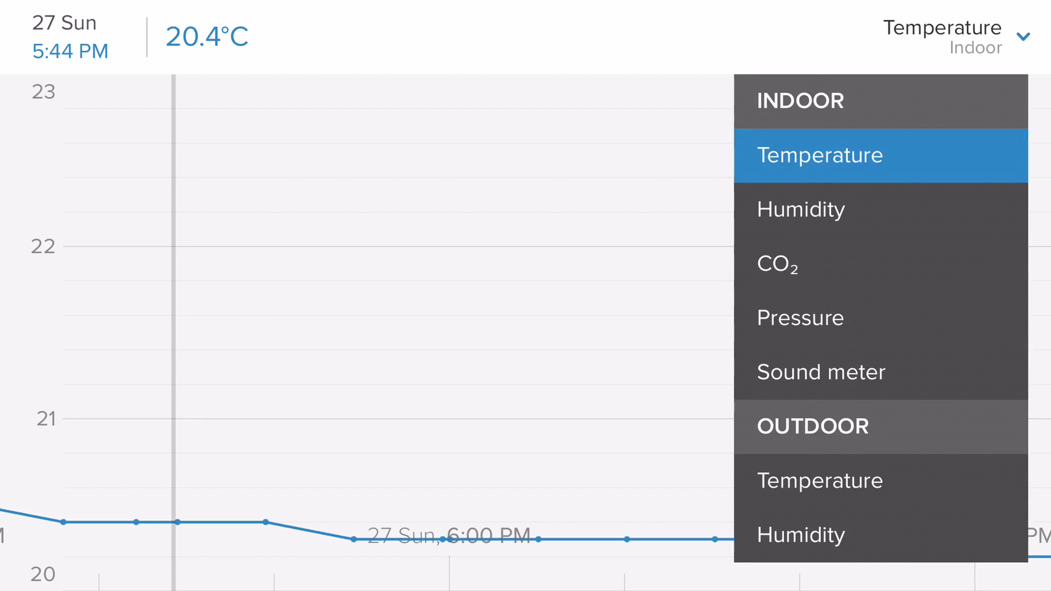
pyautogui.click(800, 208)
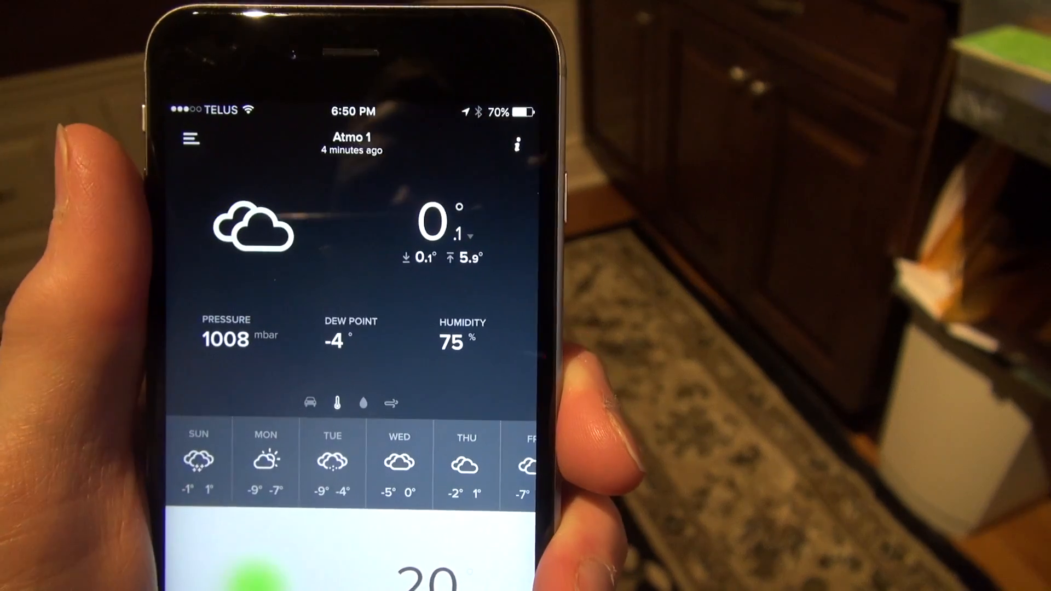
pyautogui.scroll(-3)
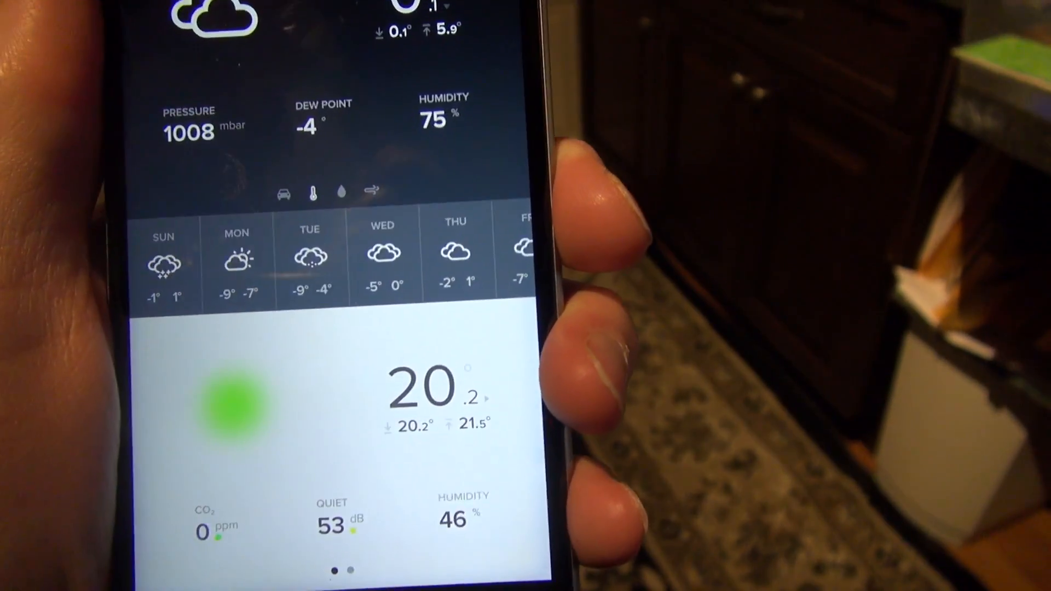